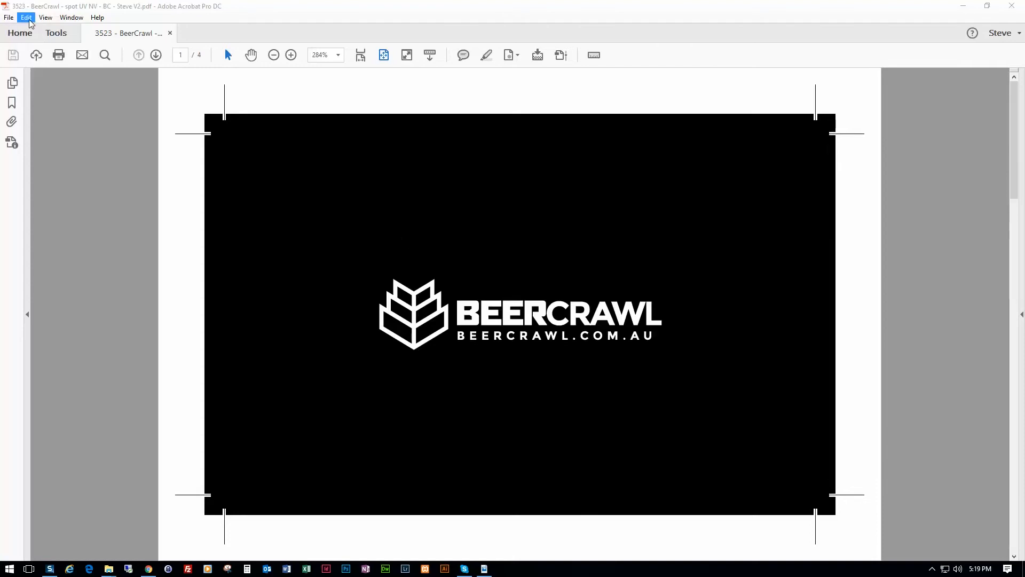
Check the card's embedded fonts in Document Properties, then return to page one.
left_click(26, 17)
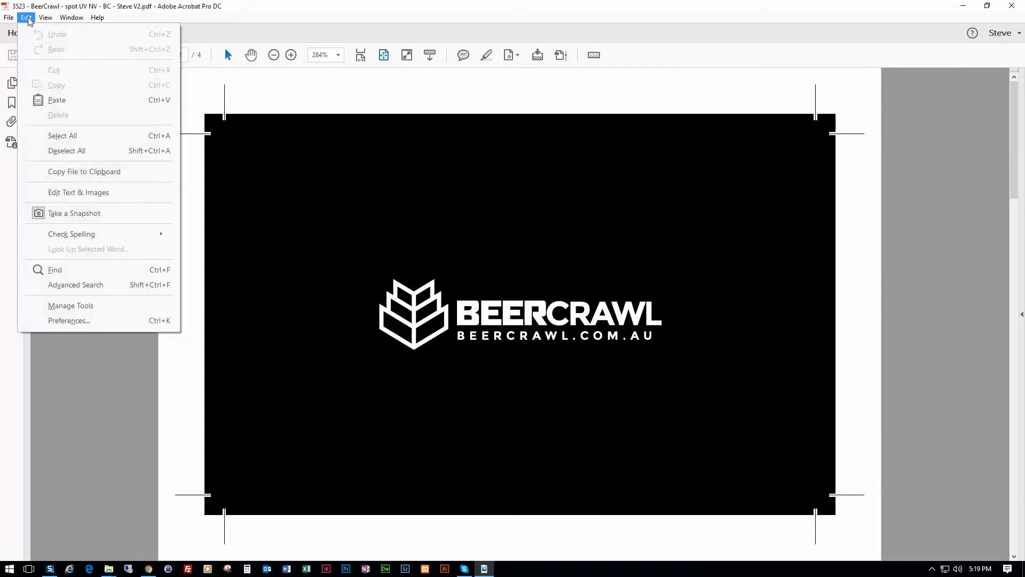
left_click(8, 17)
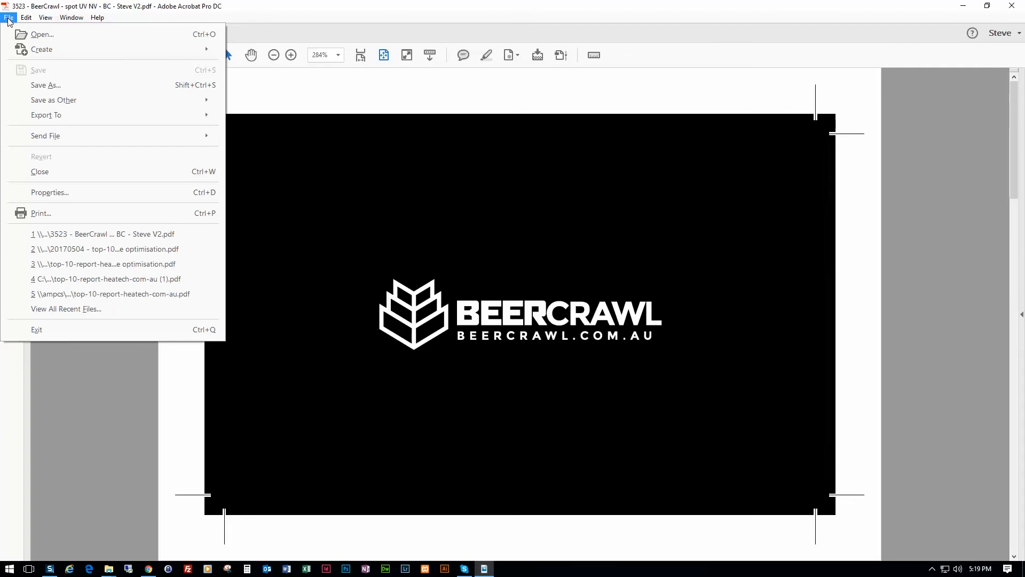
left_click(49, 192)
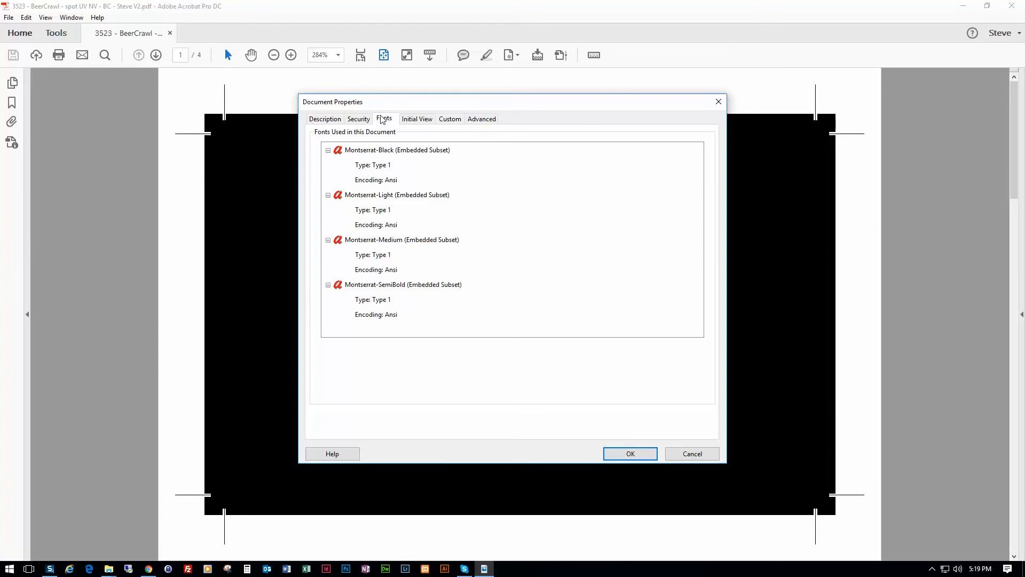
mouse_move(369, 323)
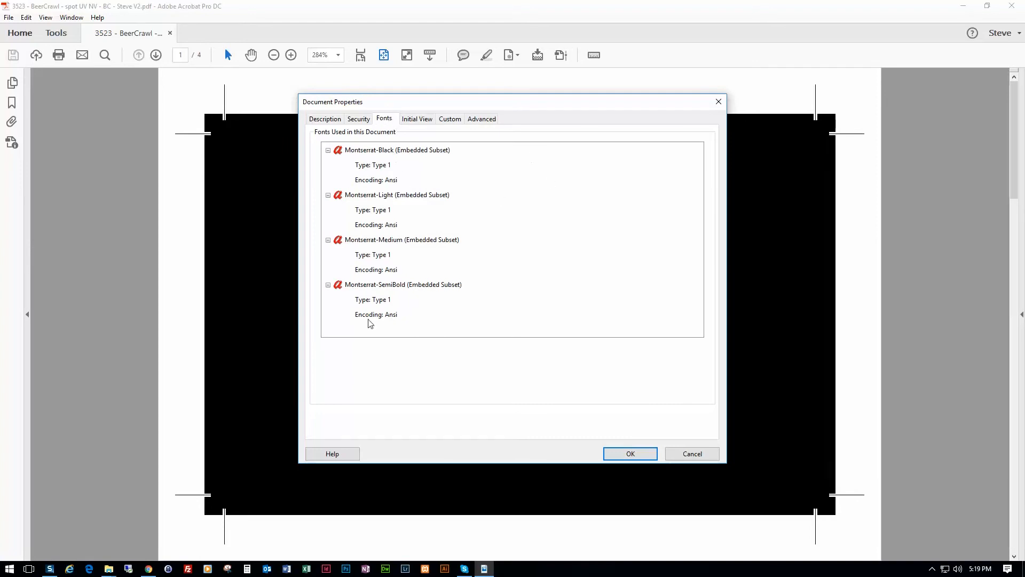
left_click(629, 453)
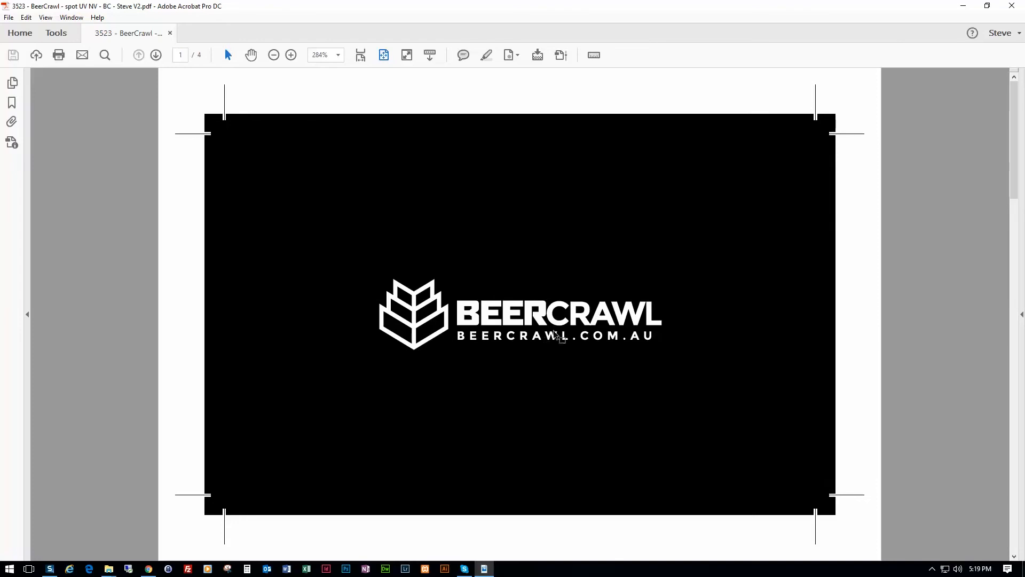
mouse_move(477, 312)
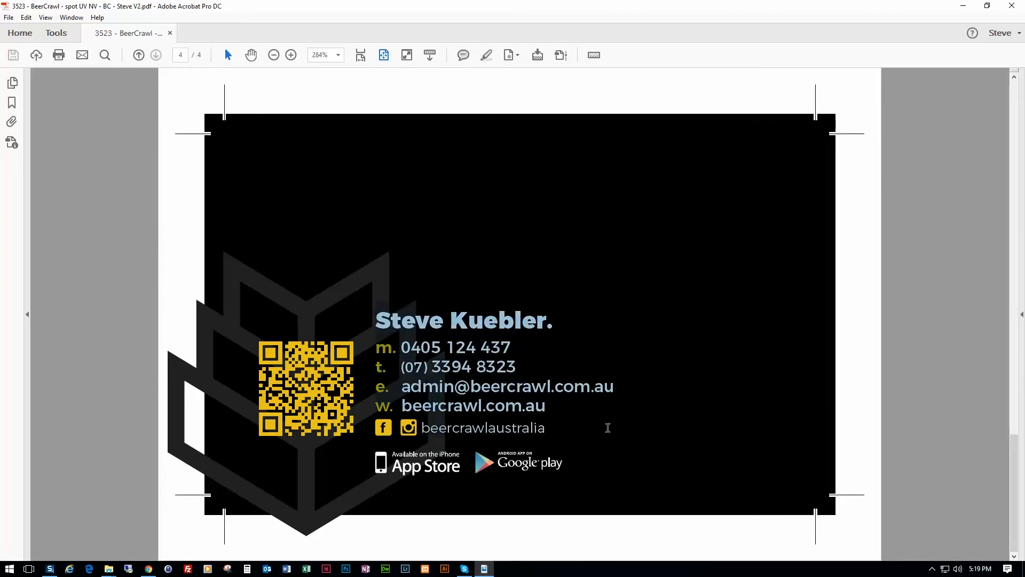
left_click(156, 55)
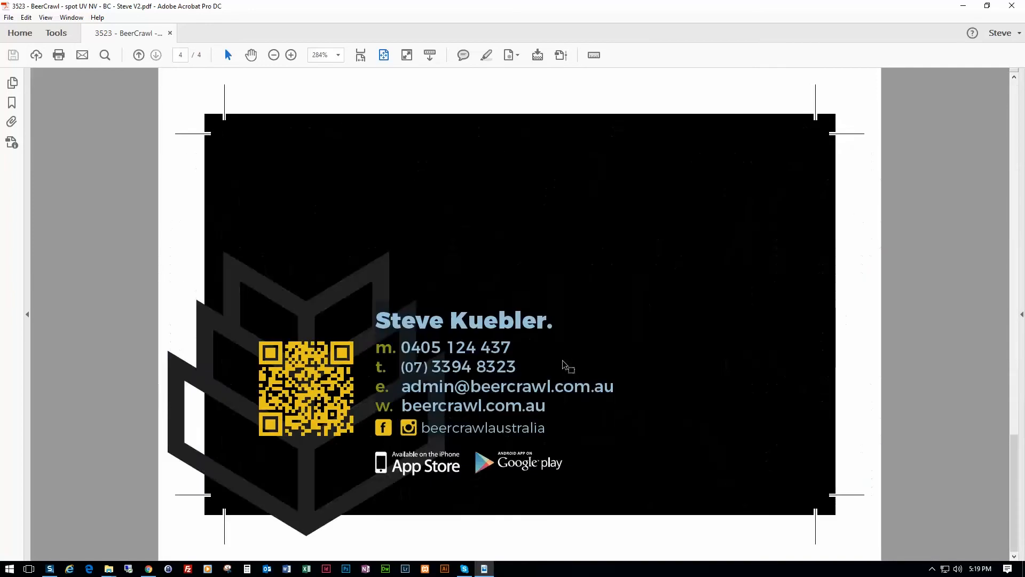
left_click(138, 55)
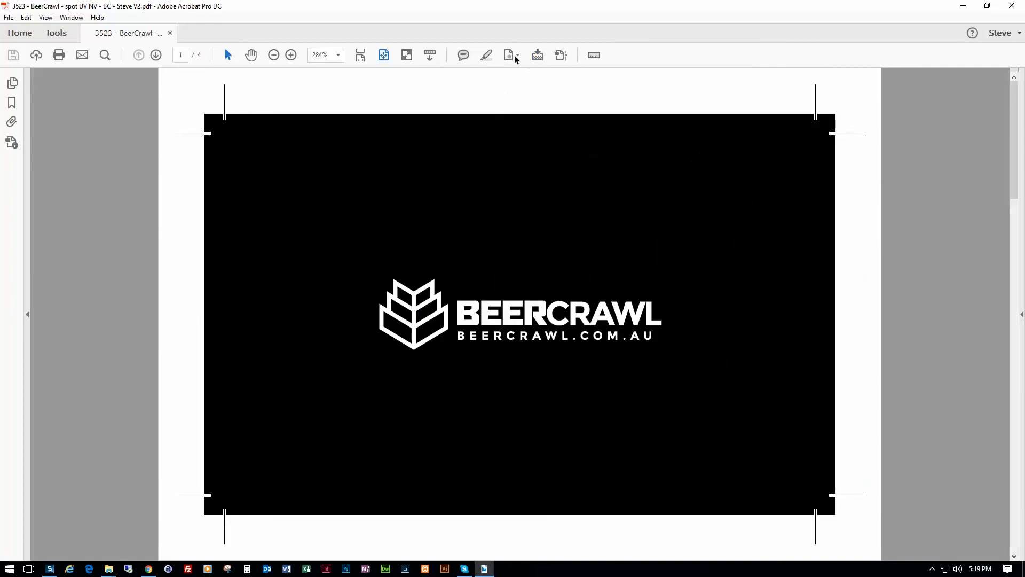
Create a text watermark 'a', not scaled to page, in red at size 10.
left_click(510, 55)
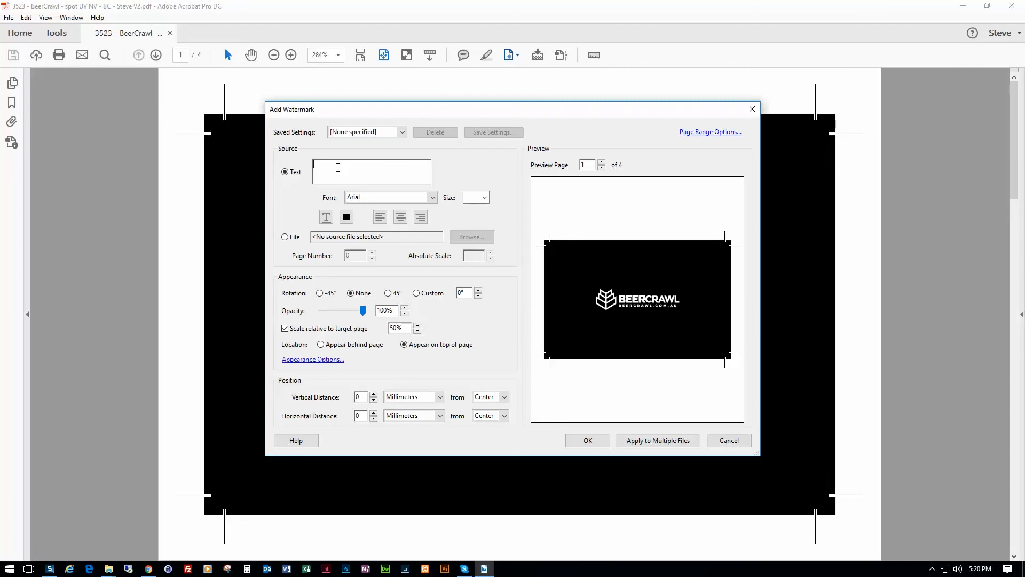
type("a")
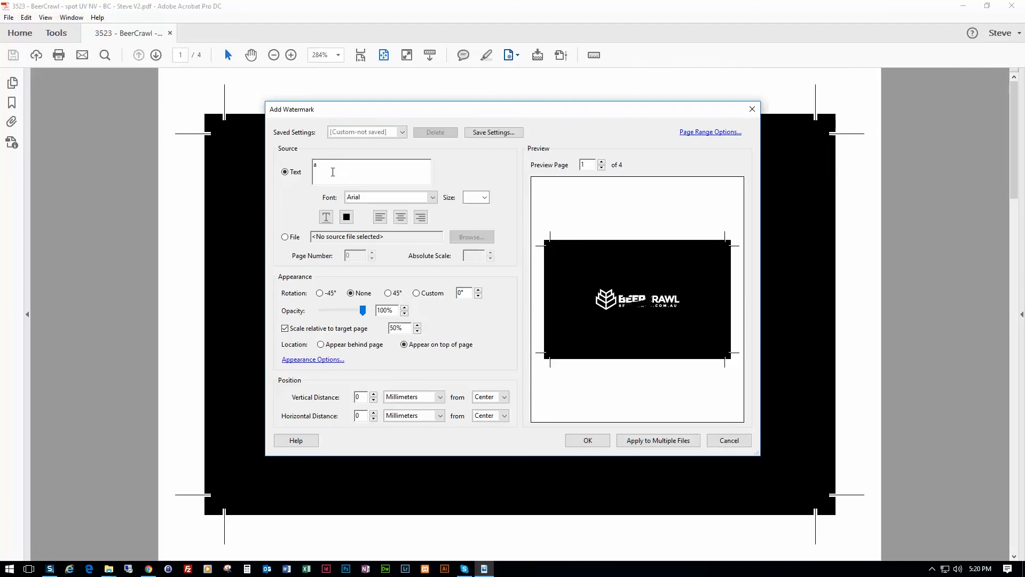
left_click(485, 197)
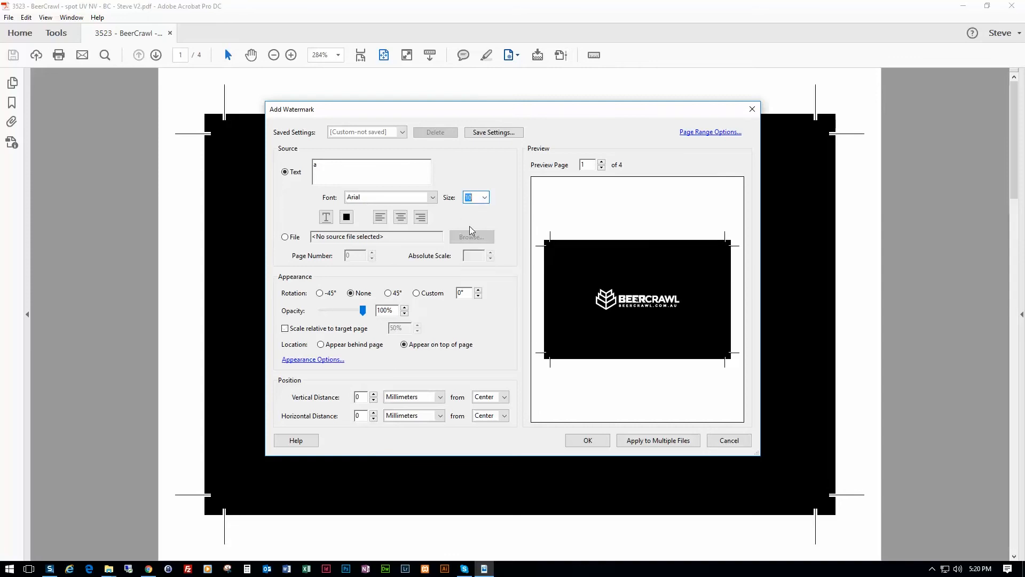
mouse_move(575, 301)
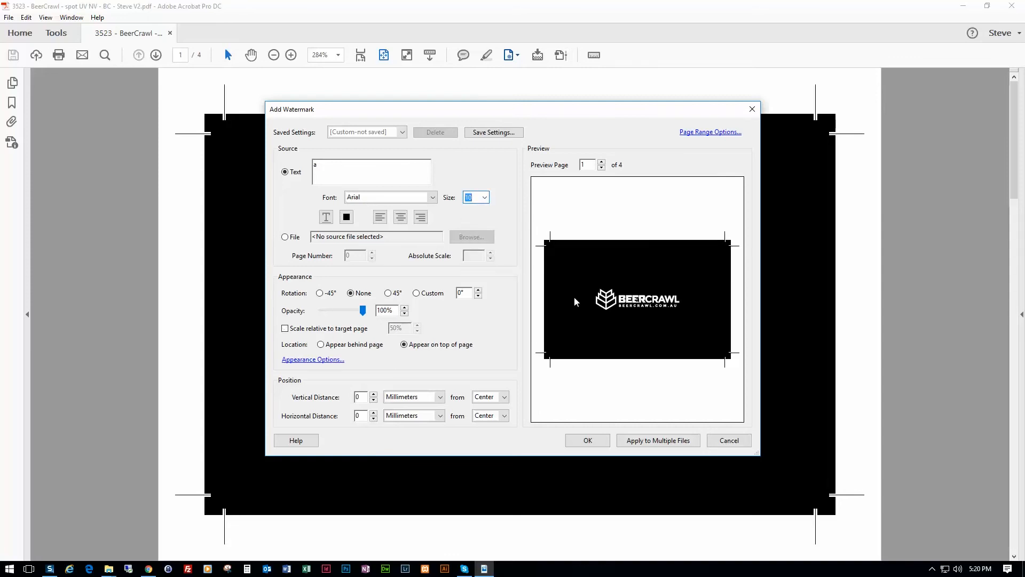
left_click(346, 216)
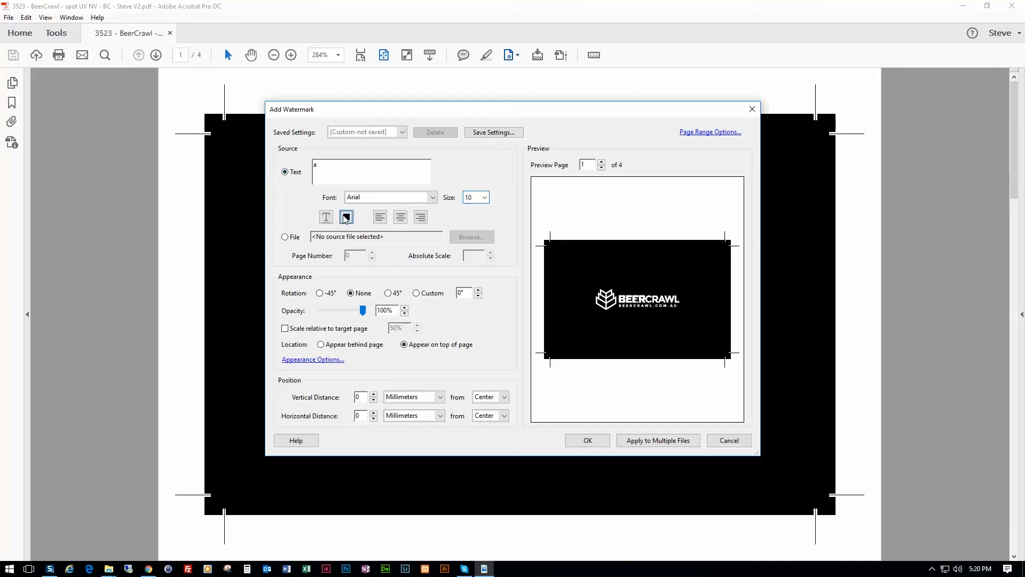
left_click(346, 216)
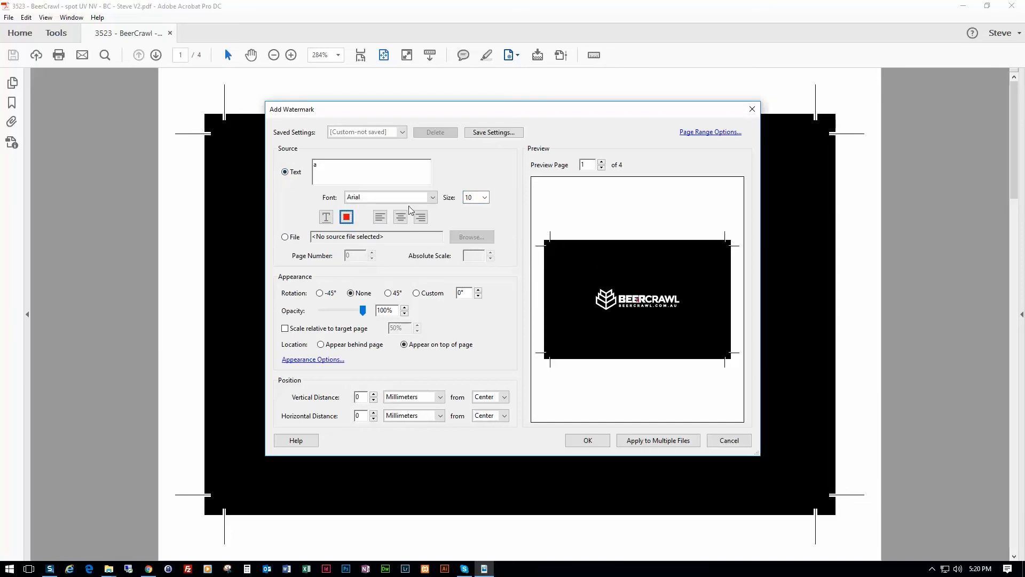
left_click(484, 197)
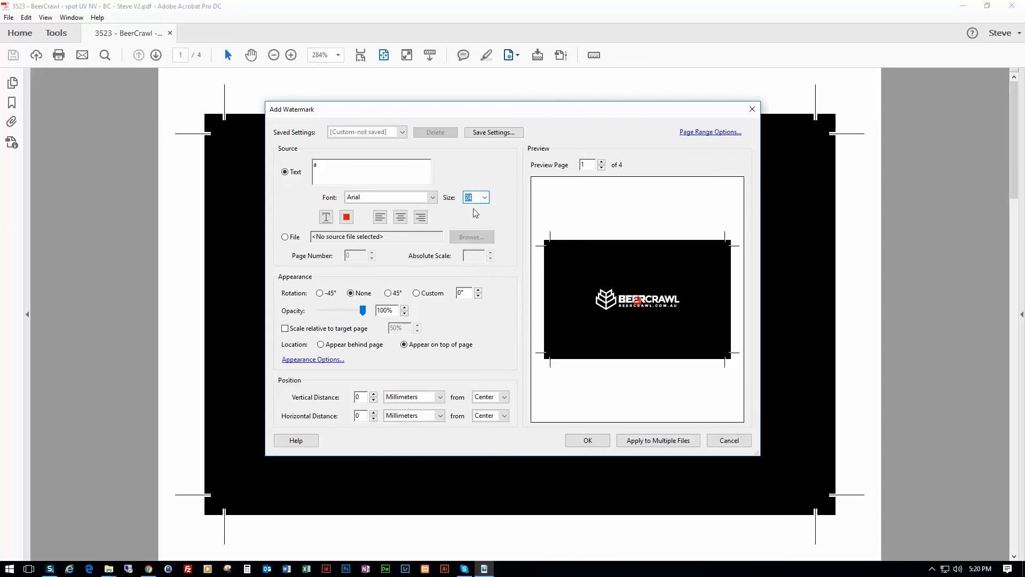
left_click(484, 197)
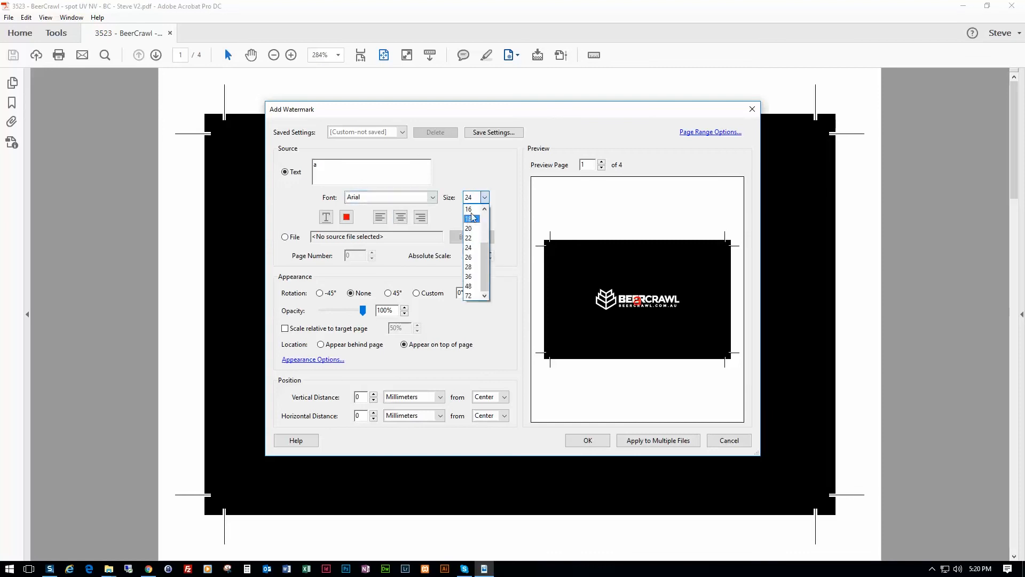
left_click(468, 219)
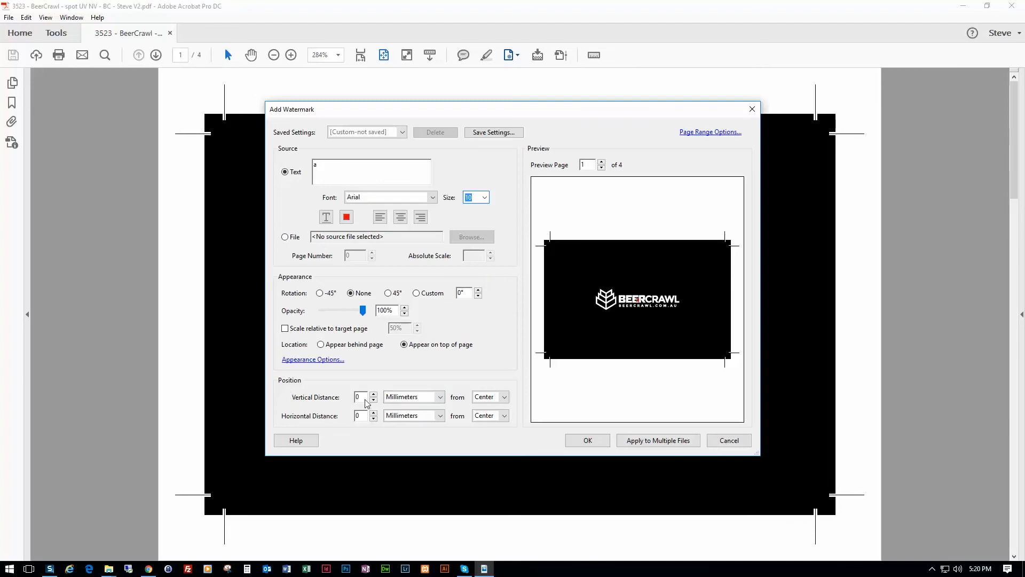
Set the watermark offset to 30 and opacity to 0%, then apply it.
type("30")
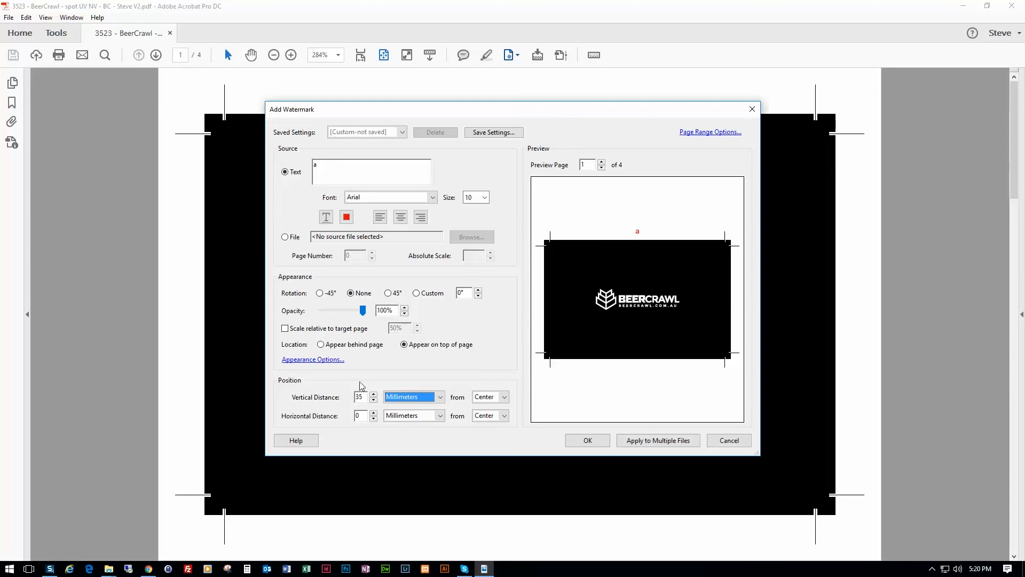
mouse_move(751, 251)
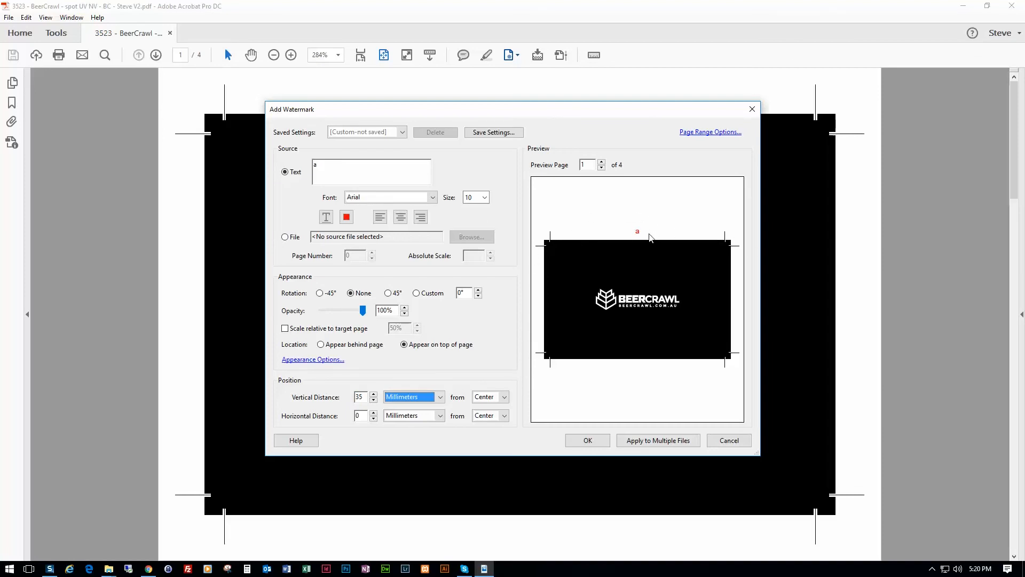
mouse_move(647, 233)
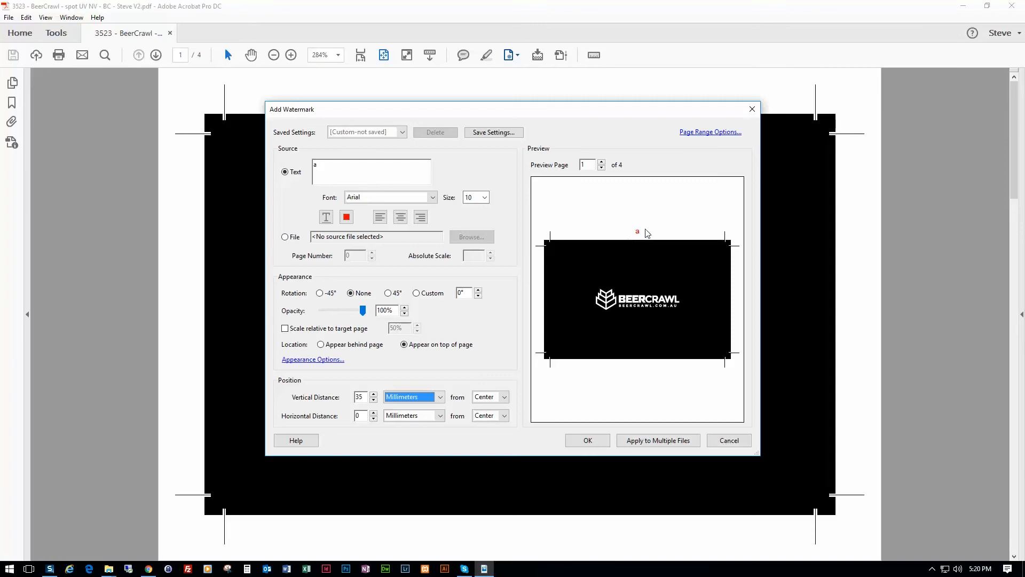
mouse_move(629, 220)
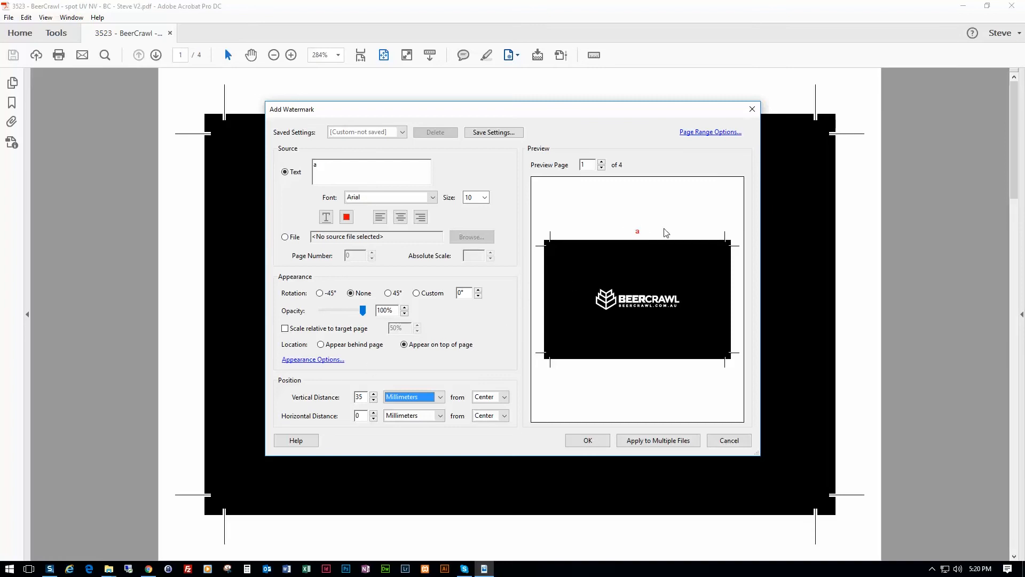
mouse_move(489, 344)
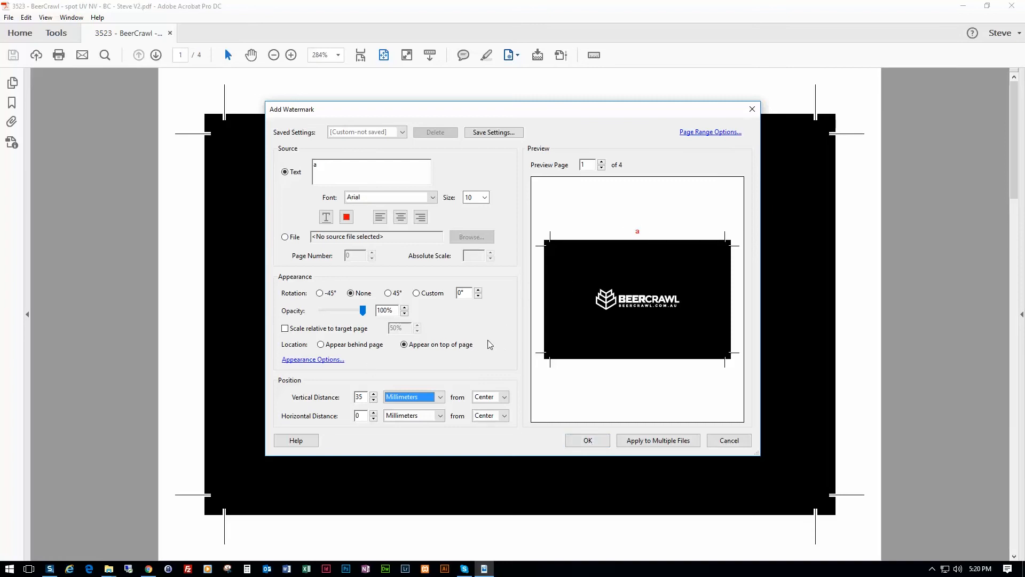
mouse_move(644, 233)
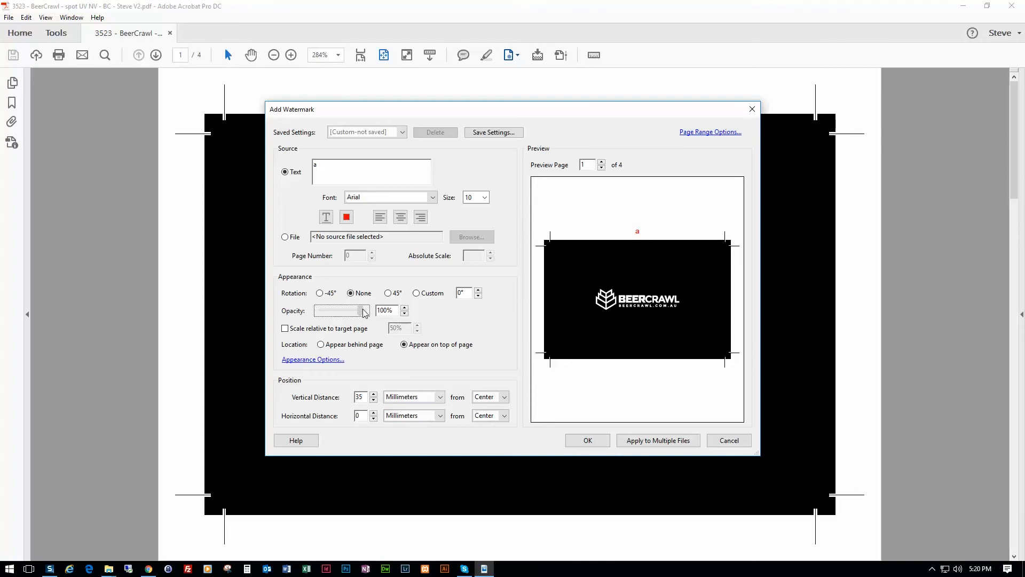
mouse_move(301, 312)
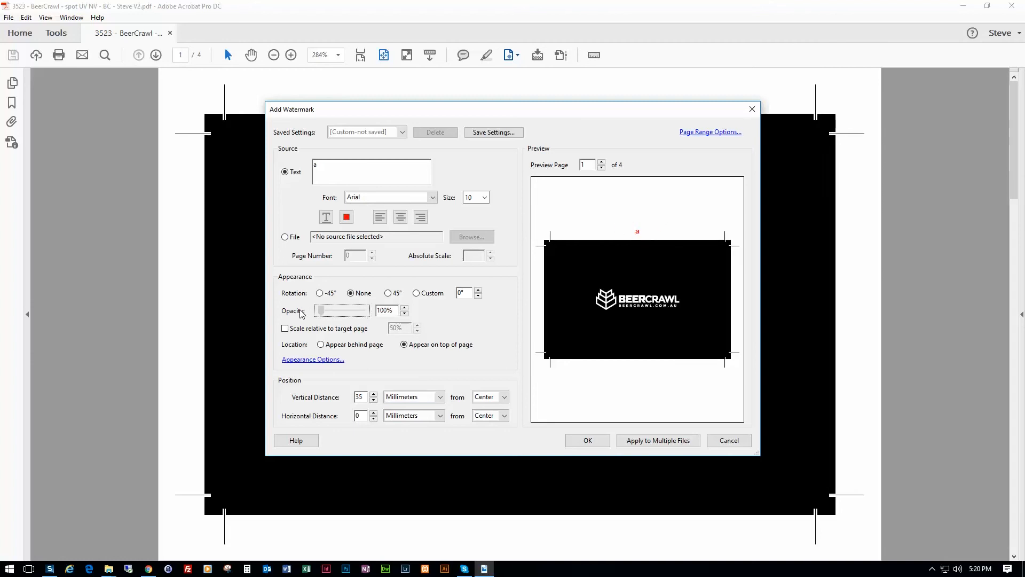
left_click_drag(367, 310, 320, 309)
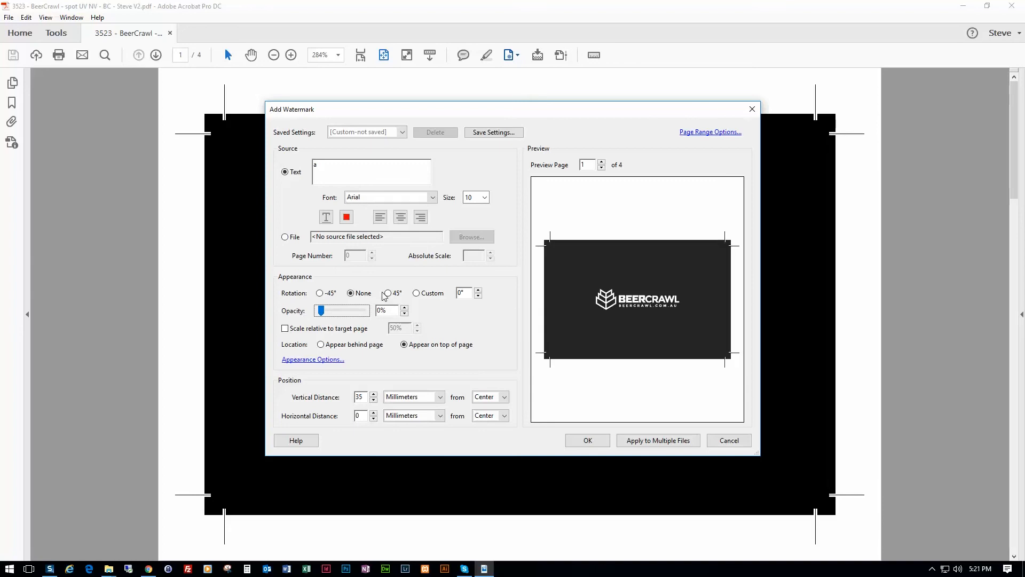
left_click(585, 440)
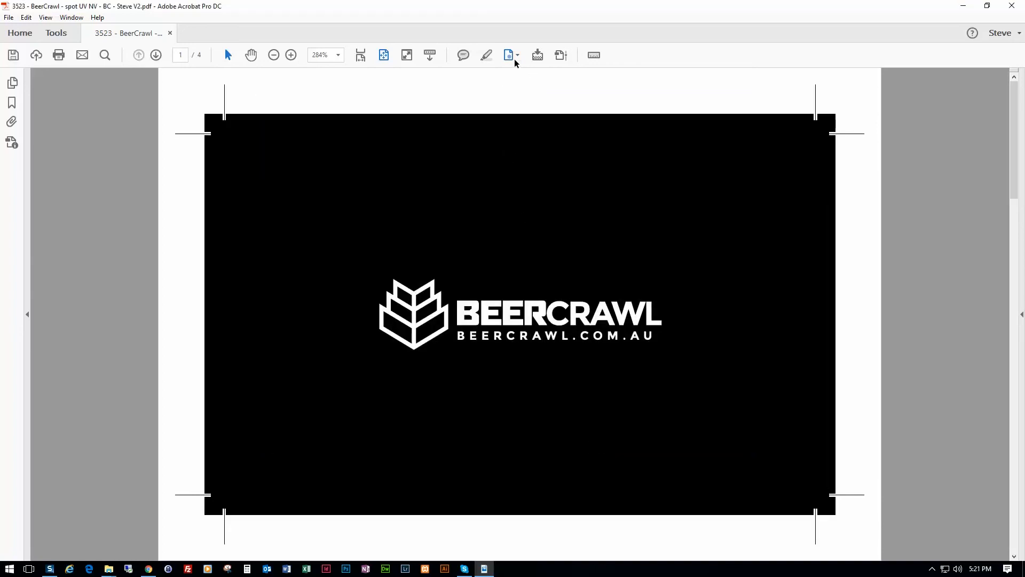
Flatten all pages, converting all text and strokes to outlines, and confirm.
left_click(536, 55)
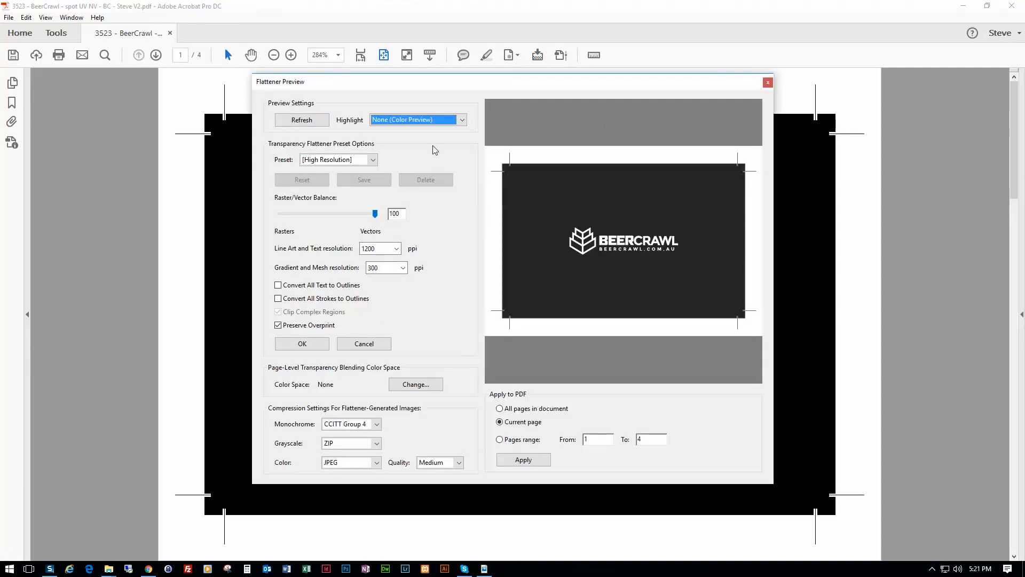
left_click(277, 285)
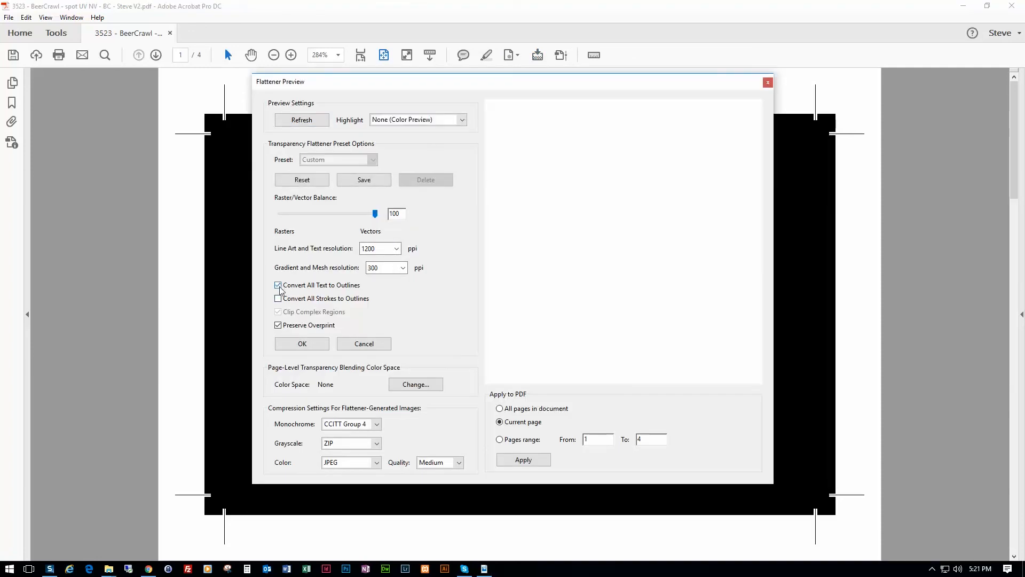
left_click(277, 298)
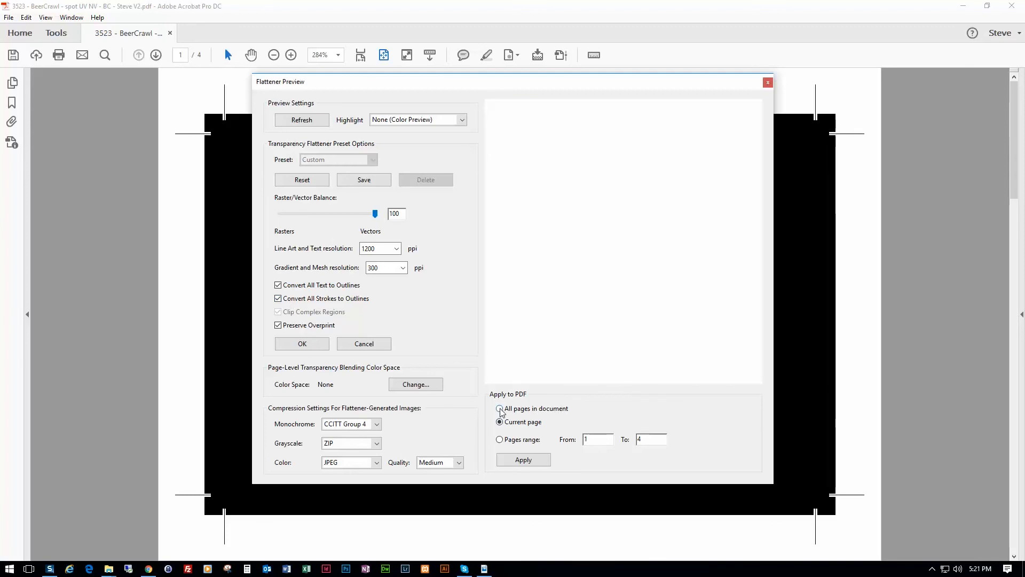
left_click(500, 408)
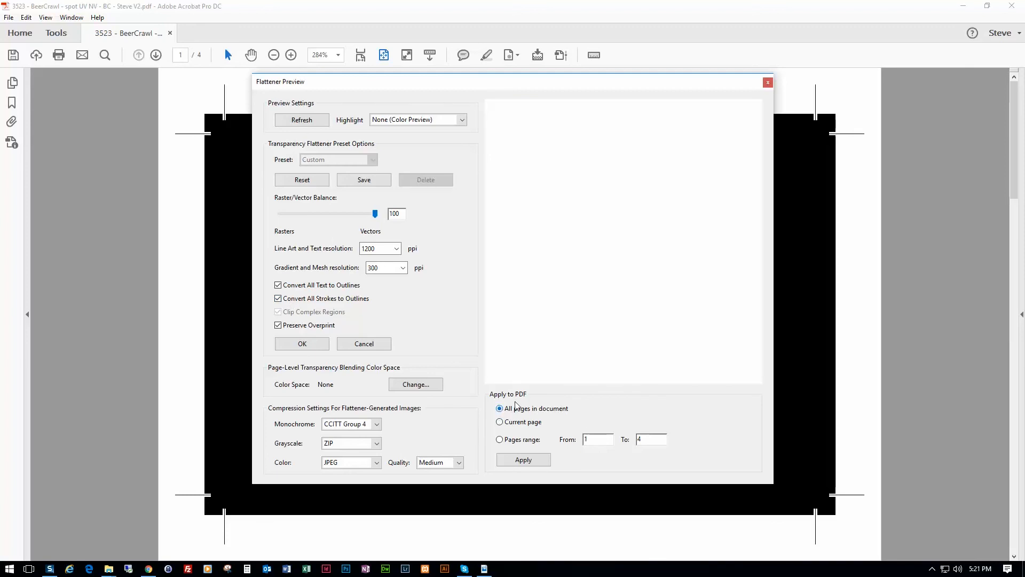
left_click(523, 460)
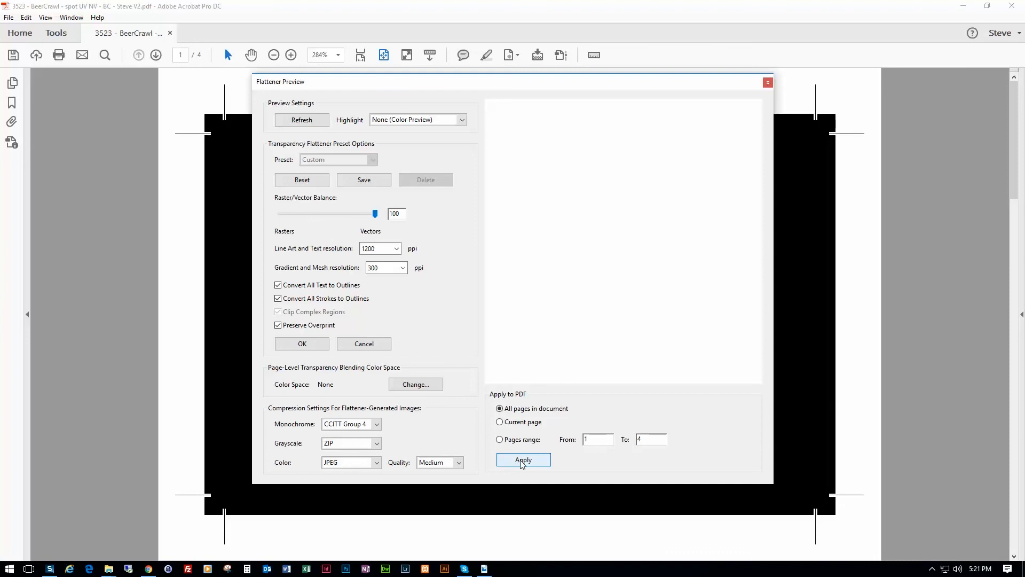
left_click(523, 459)
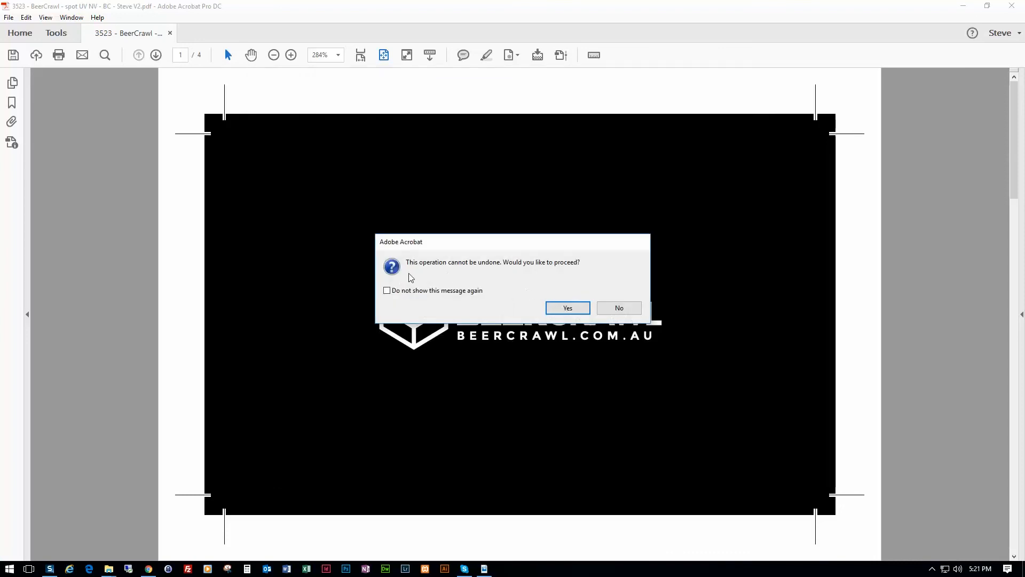
left_click(566, 307)
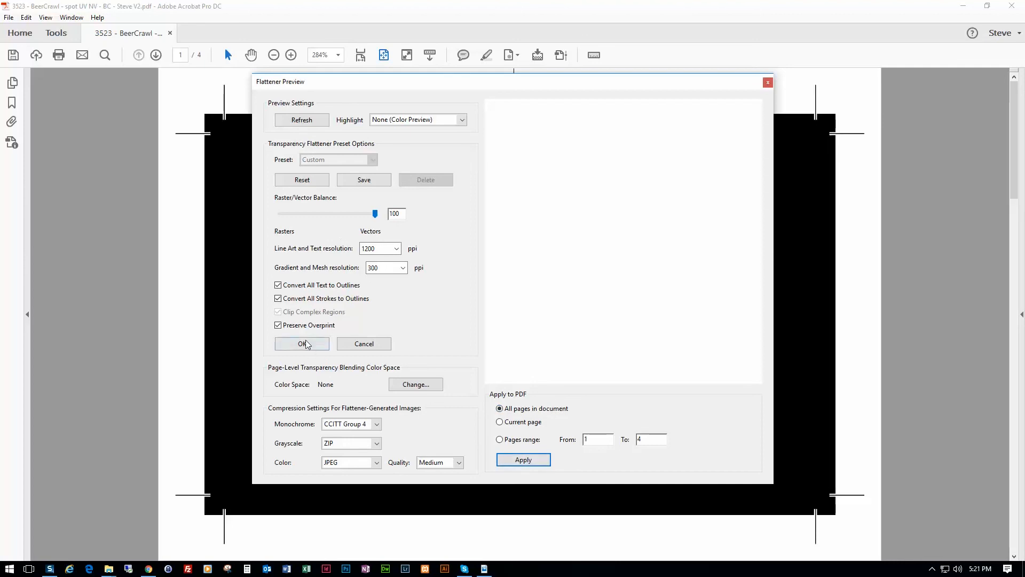
left_click(301, 343)
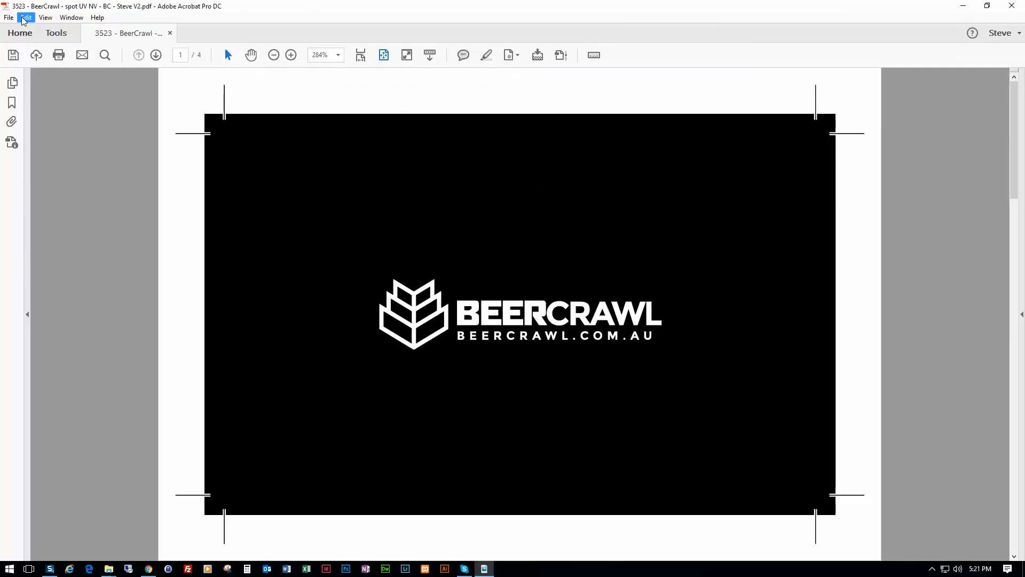
left_click(9, 18)
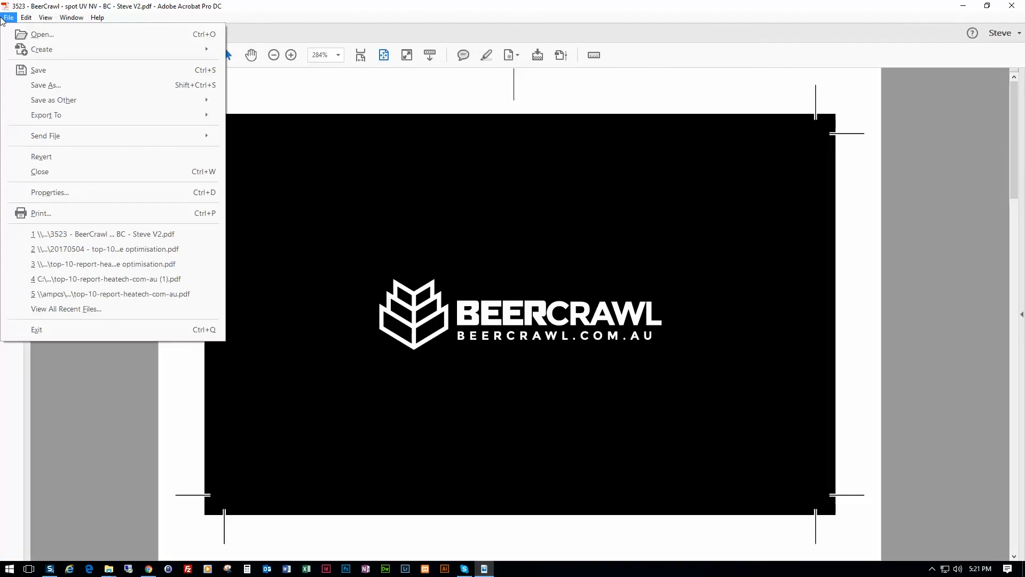
left_click(49, 192)
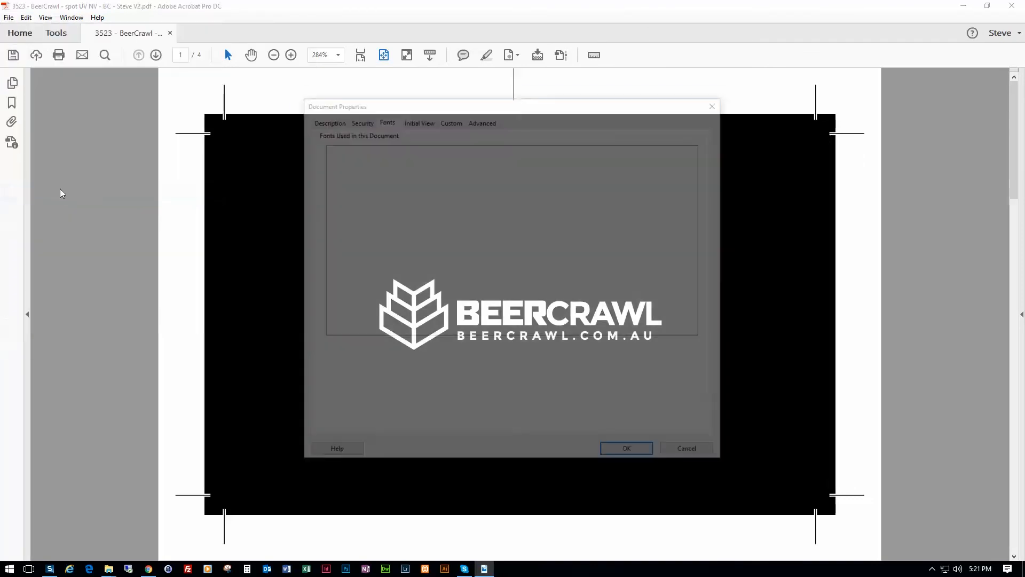
left_click(625, 448)
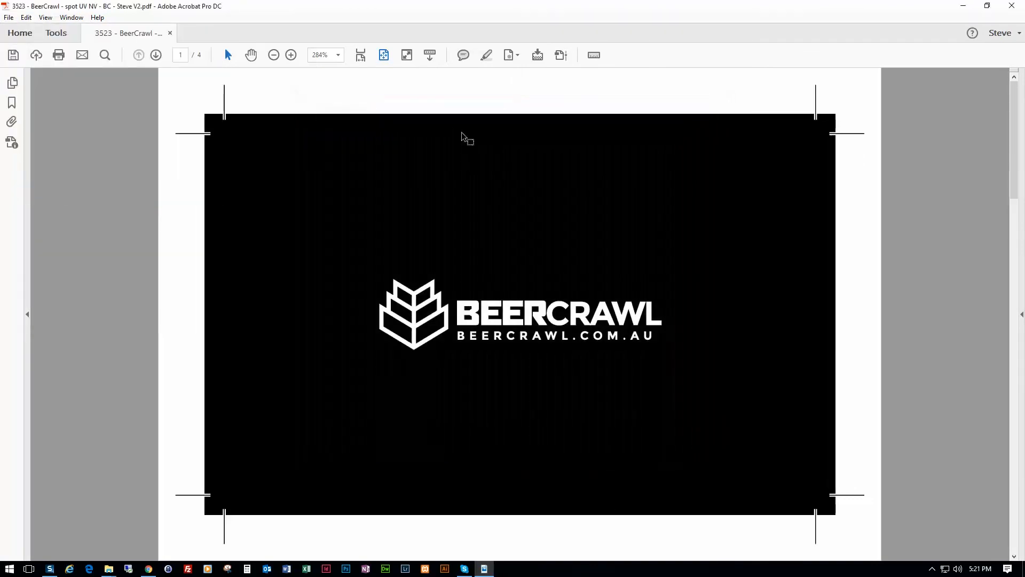
left_click(8, 17)
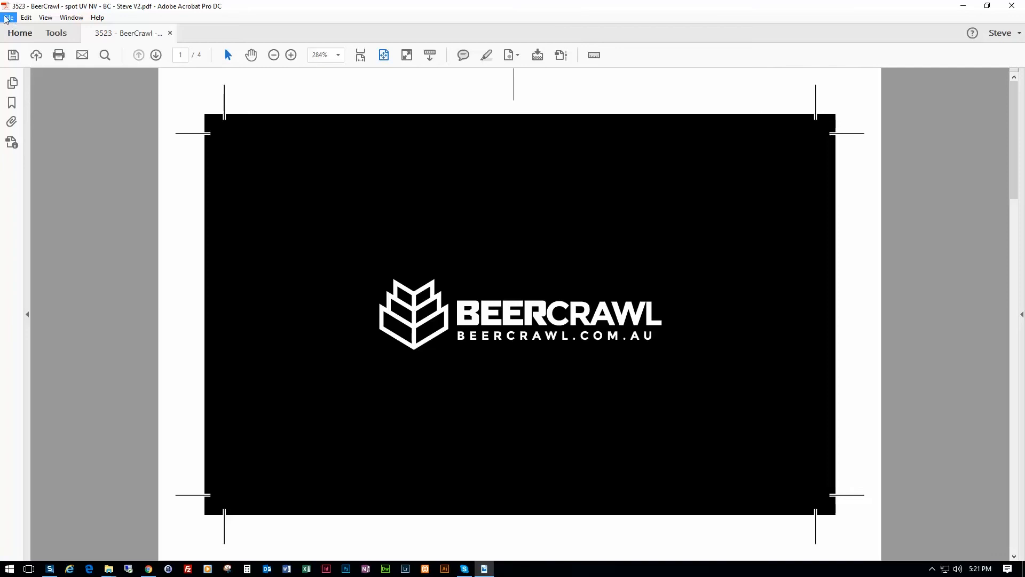
Save a copy of the card with '-OL' appended to the file name.
left_click(9, 17)
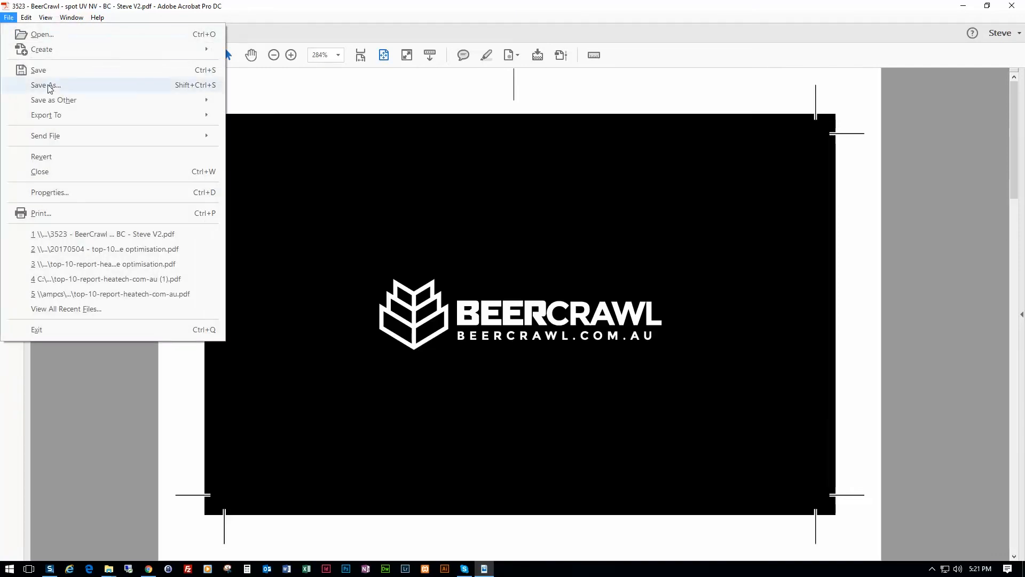
left_click(45, 85)
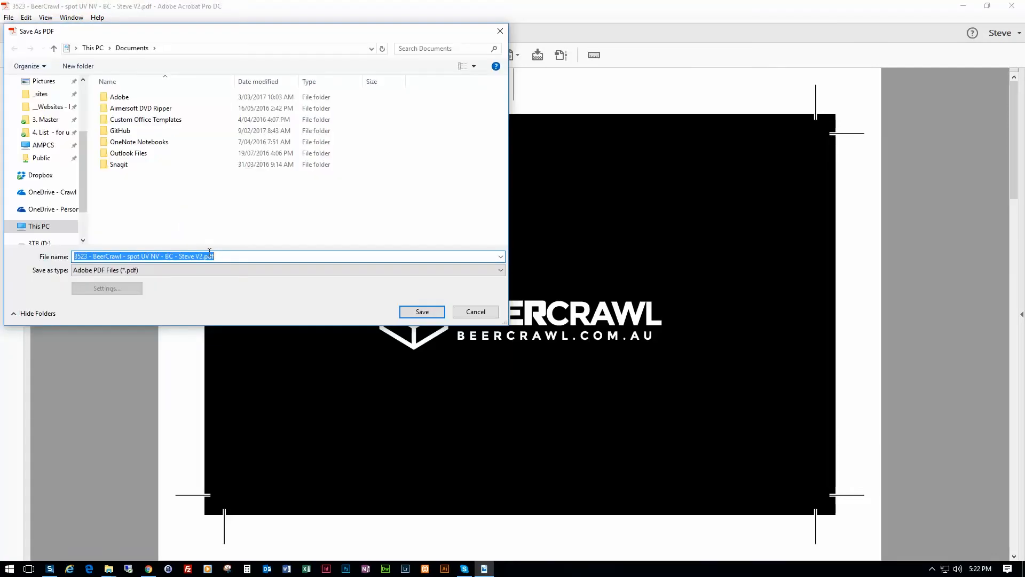
left_click(214, 256)
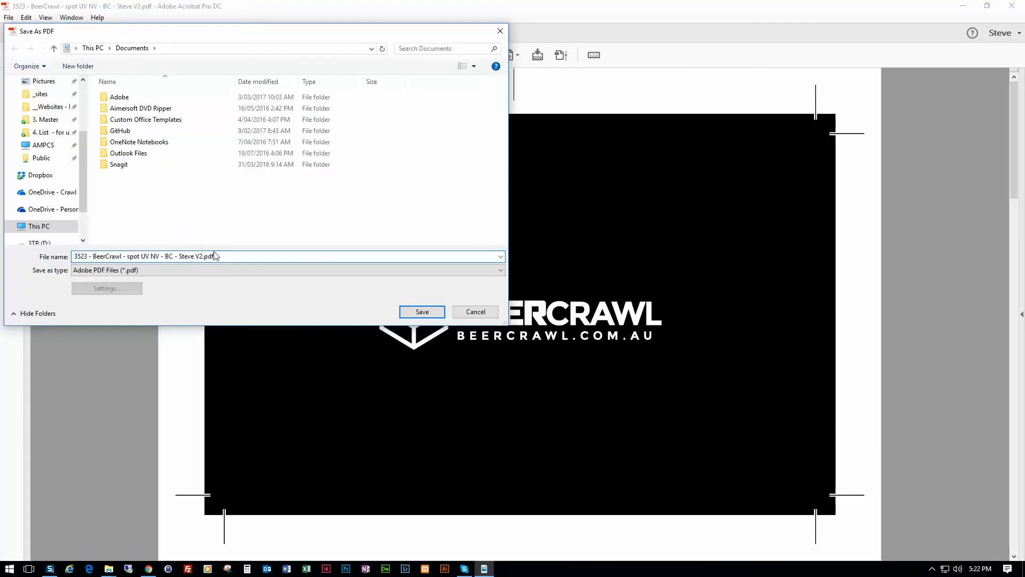
type("-OL")
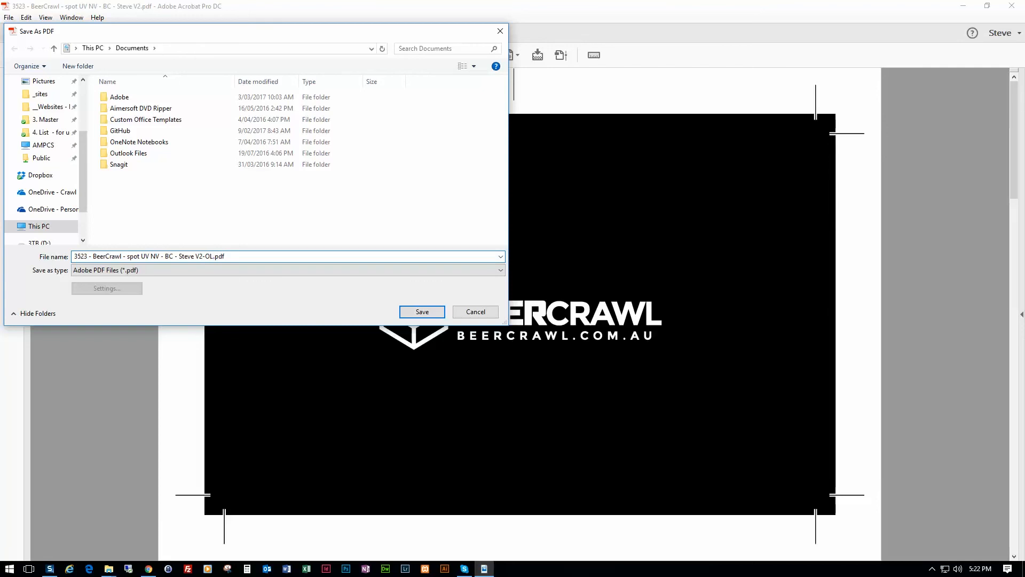
left_click(421, 311)
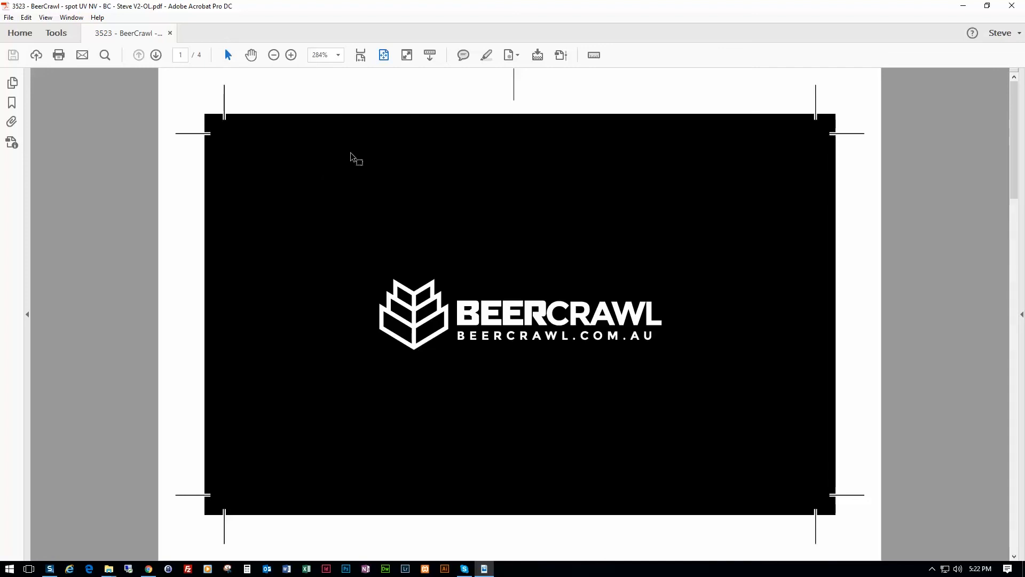
left_click(8, 17)
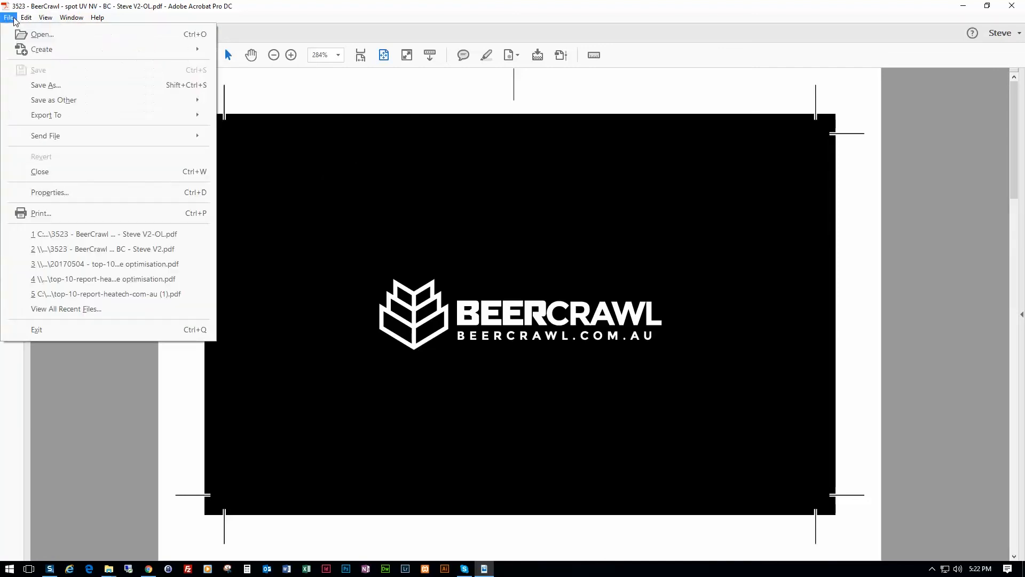
left_click(49, 192)
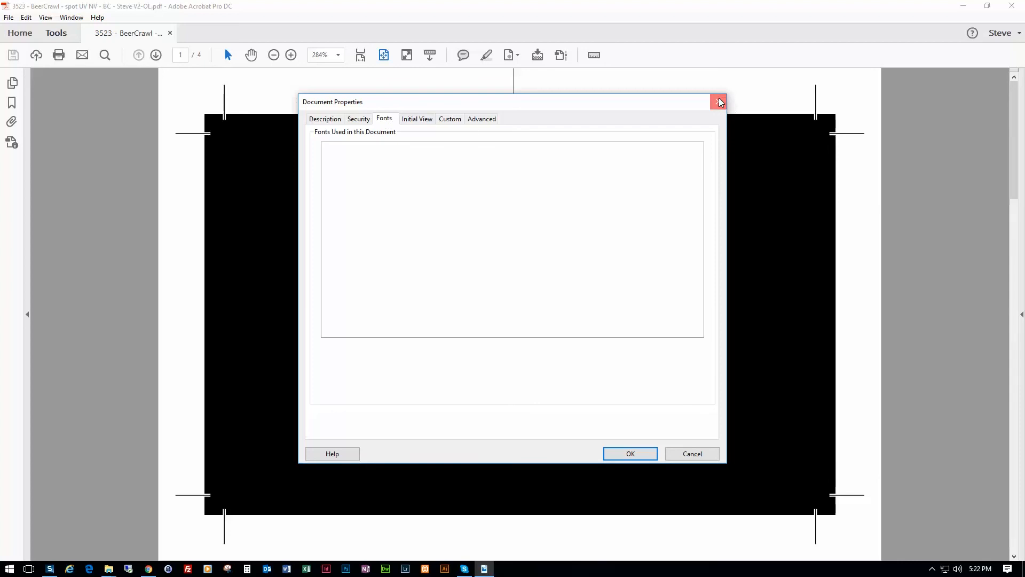
left_click(719, 102)
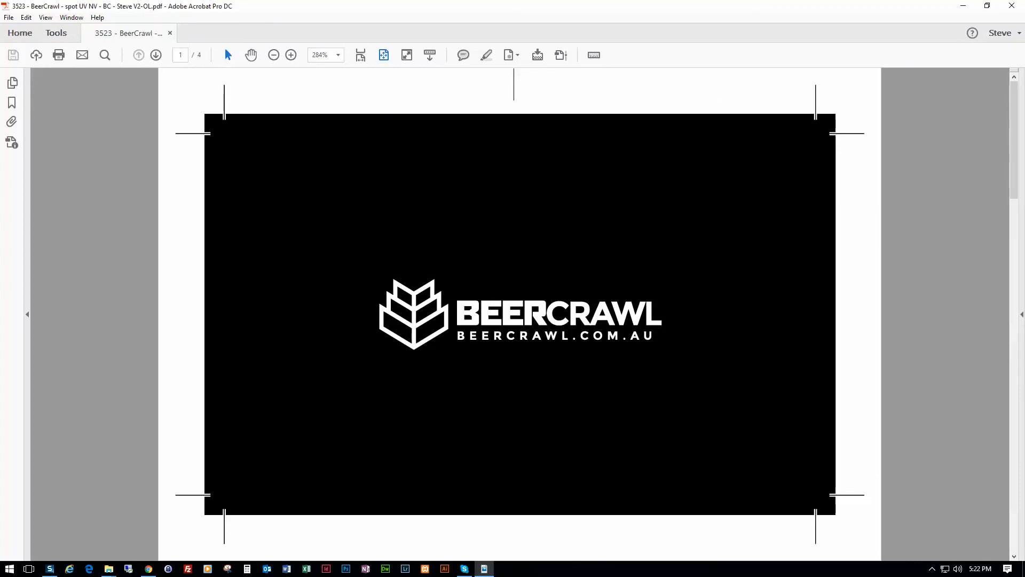